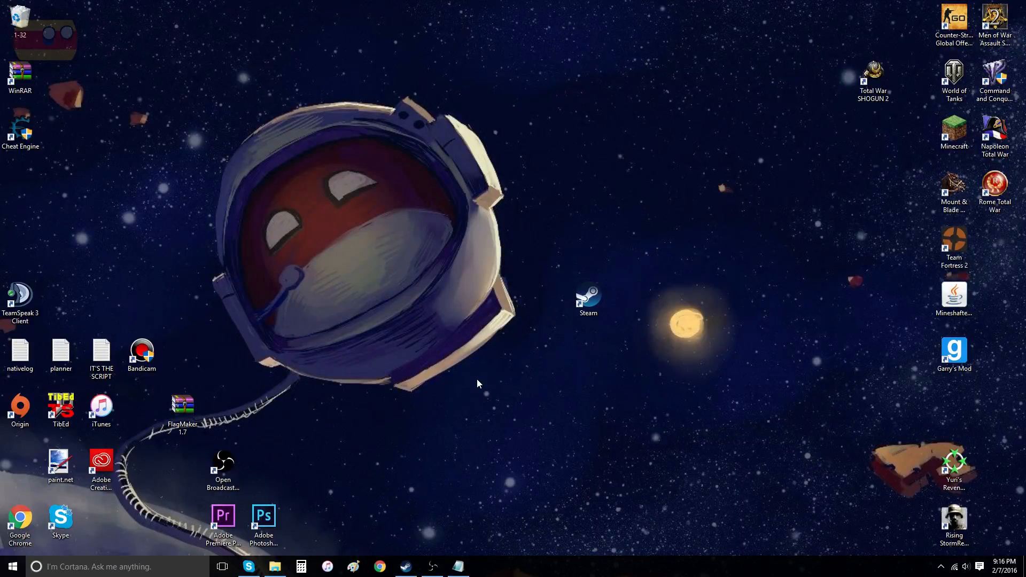
mouse_move(526, 317)
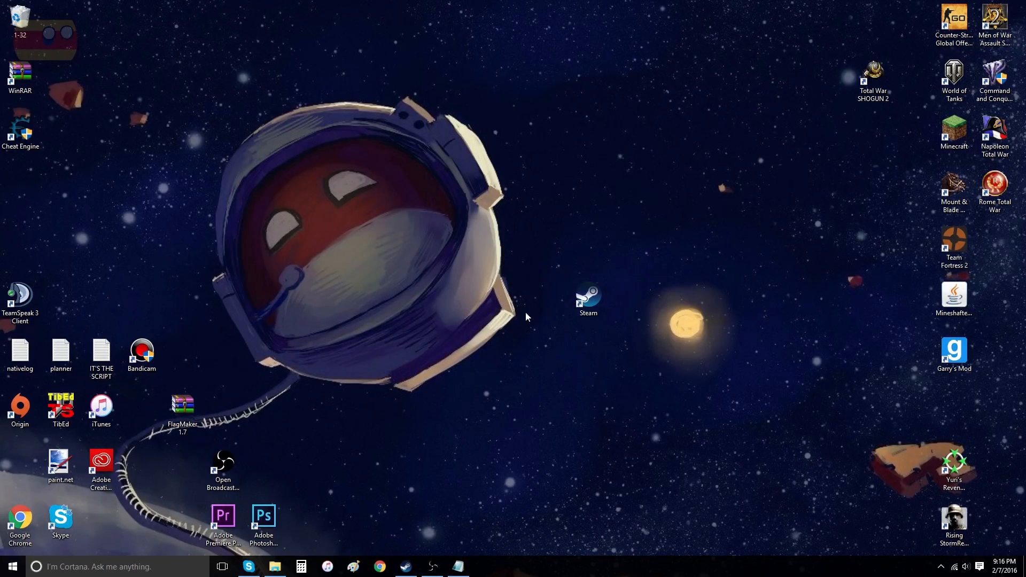
mouse_move(561, 339)
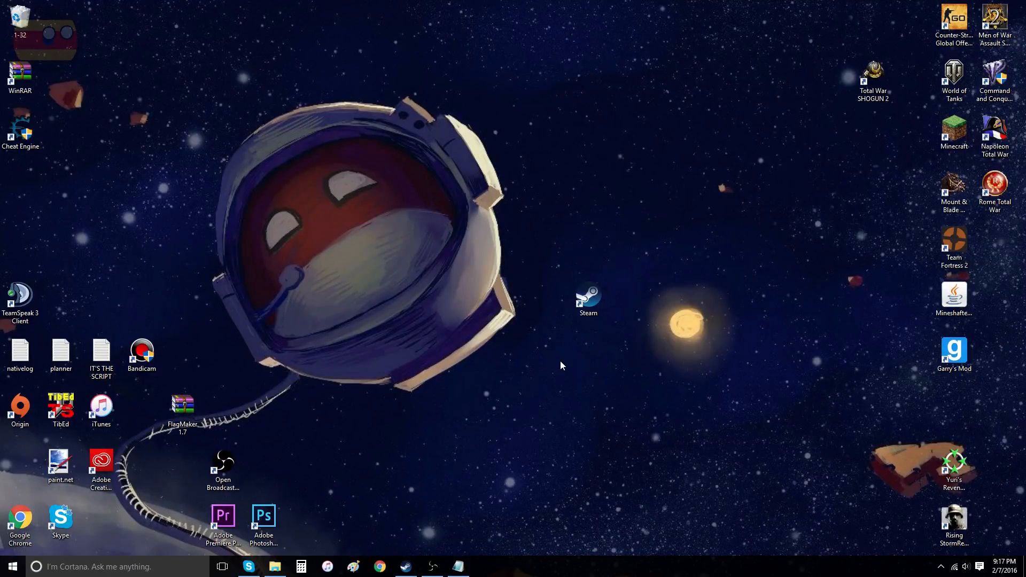
Search the Start menu for 'smart' to surface the Change SmartScreen settings result
left_click(11, 566)
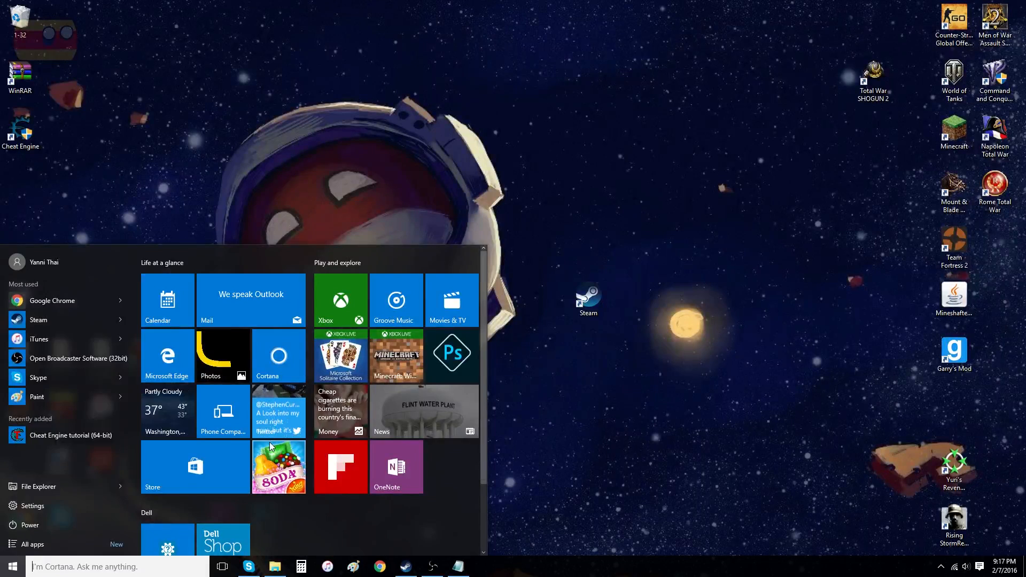
type("smart")
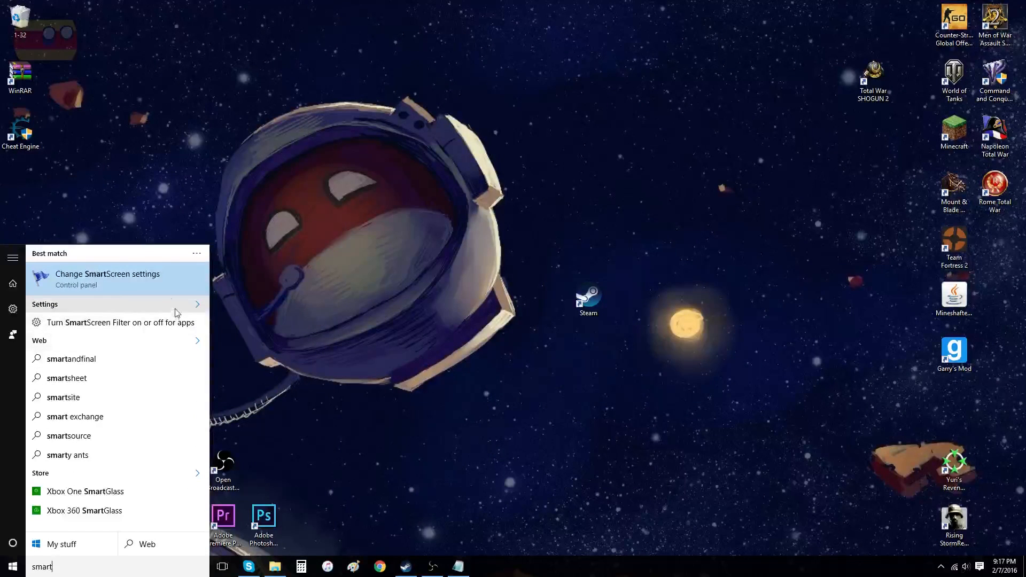
mouse_move(134, 279)
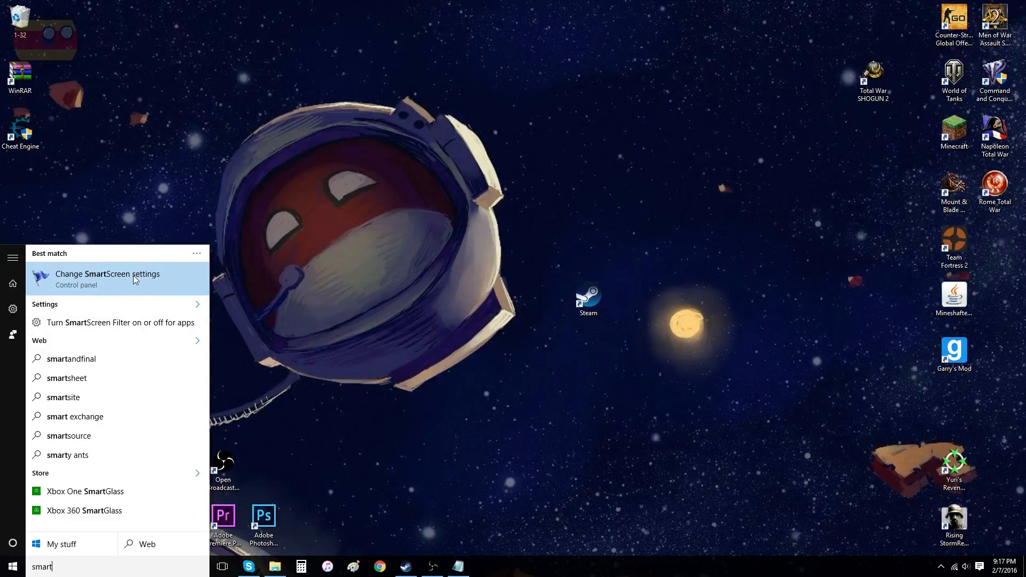
Set Windows SmartScreen to warn before running unrecognized apps without requiring administrator approval
left_click(107, 274)
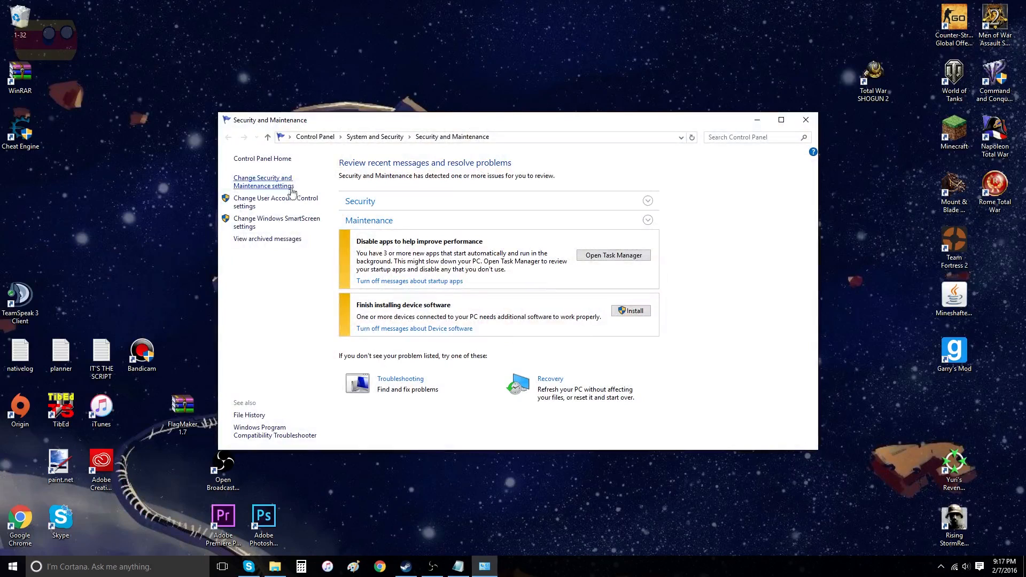
mouse_move(305, 215)
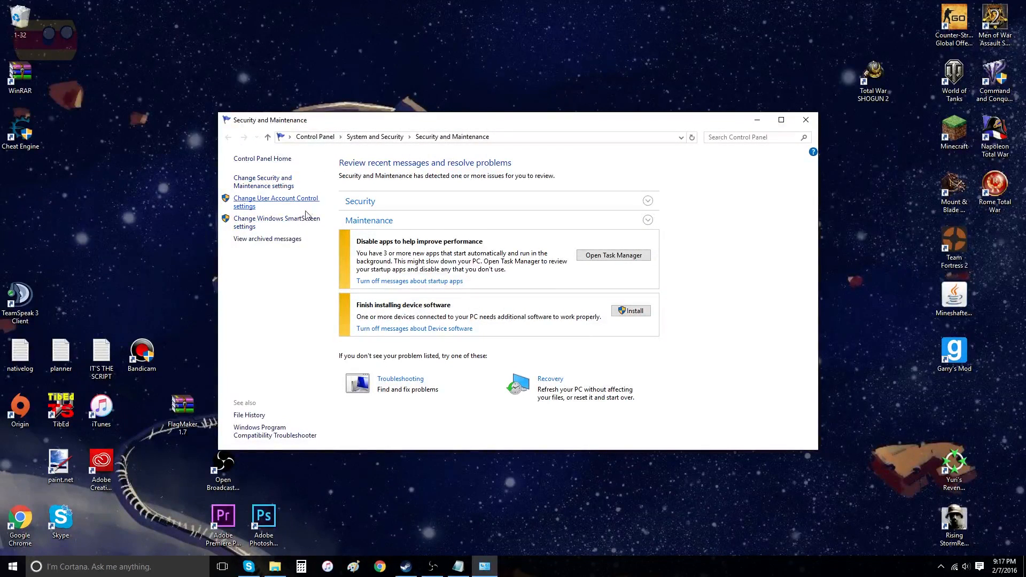
mouse_move(301, 223)
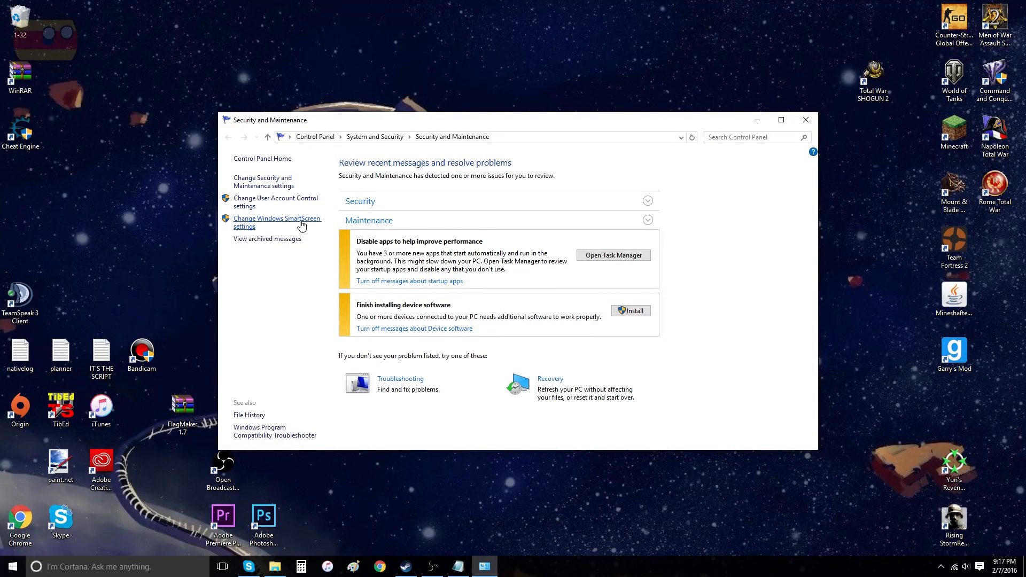
left_click(276, 223)
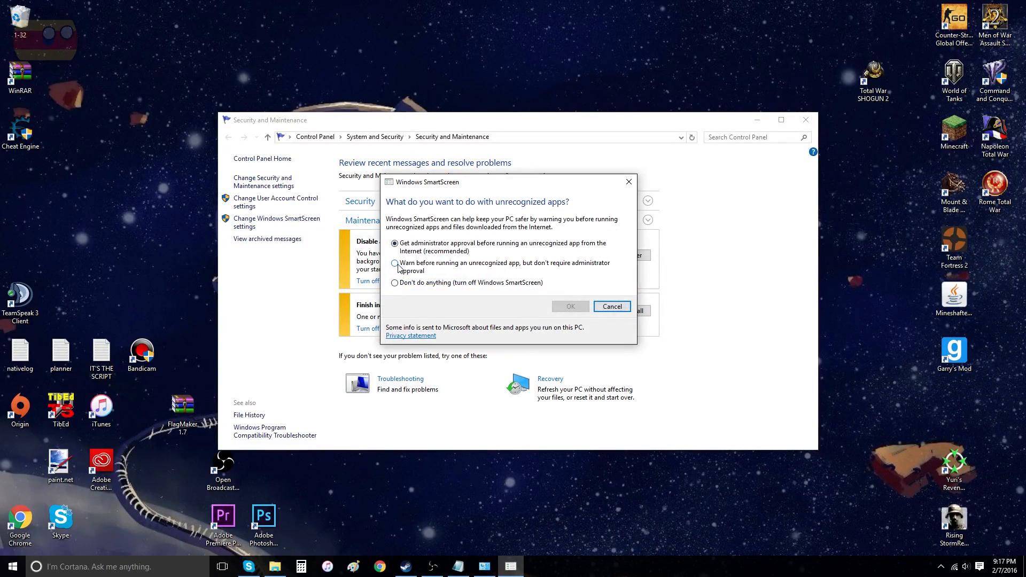
left_click(394, 263)
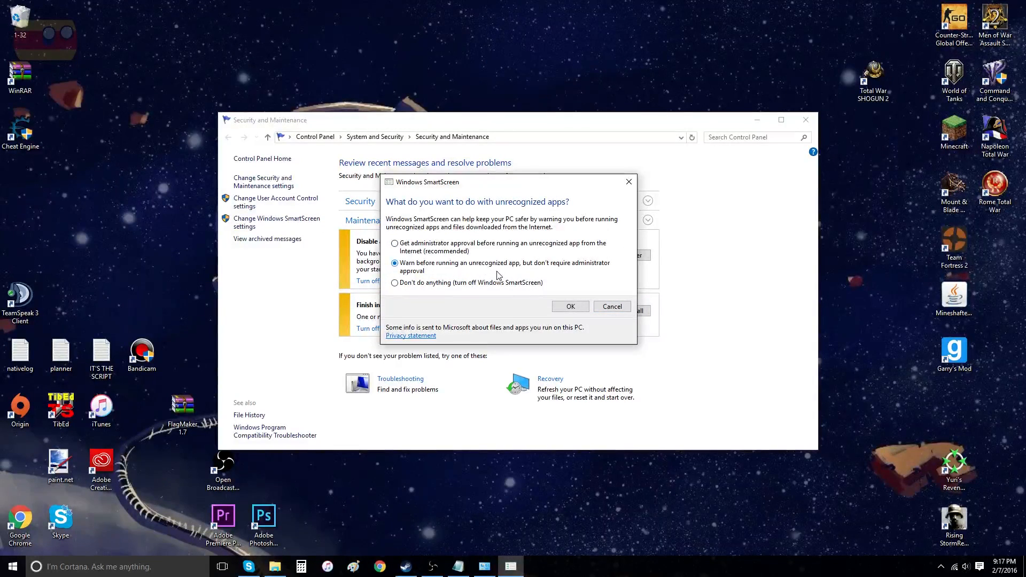
mouse_move(564, 275)
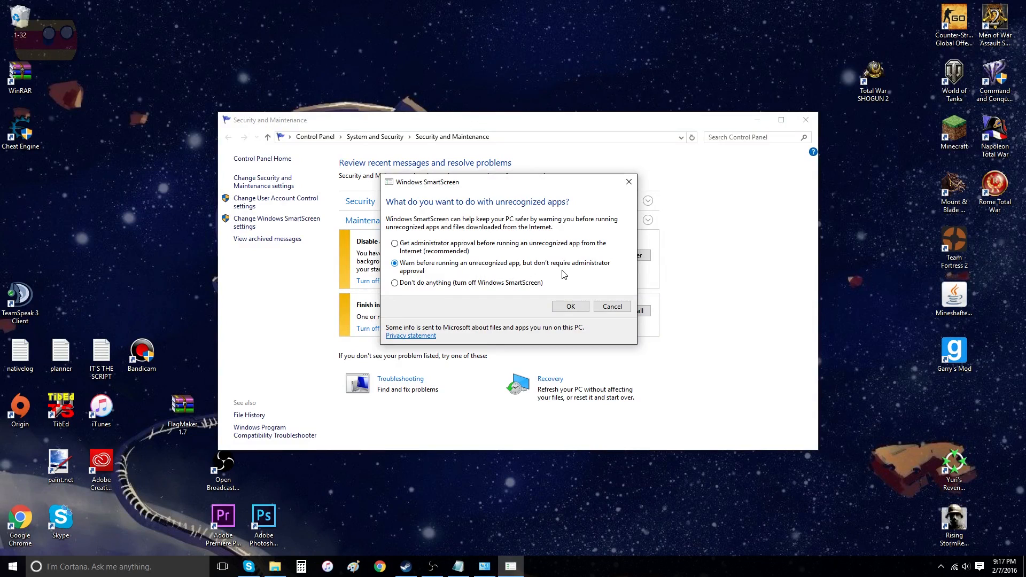
left_click(568, 307)
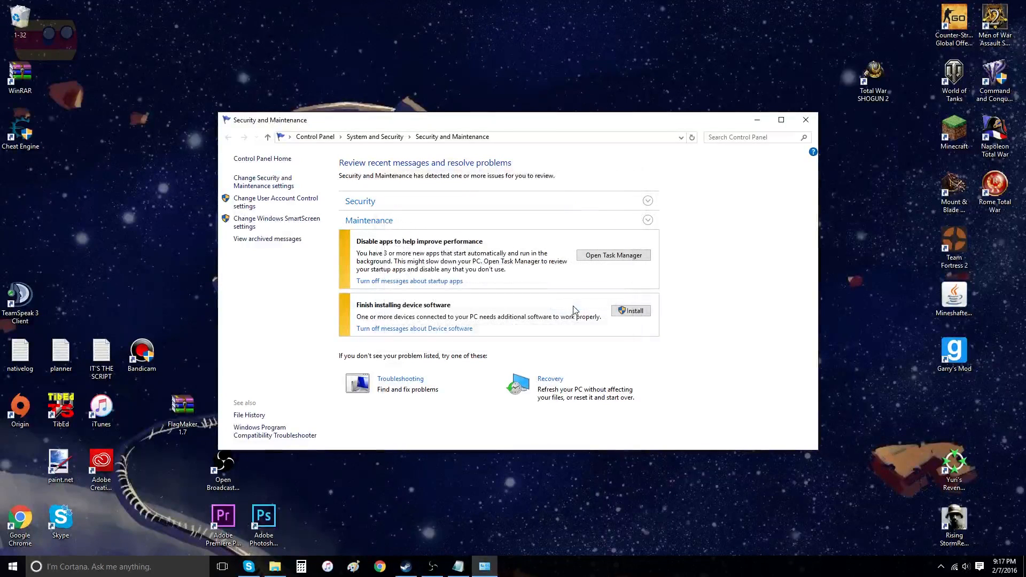
left_click(806, 119)
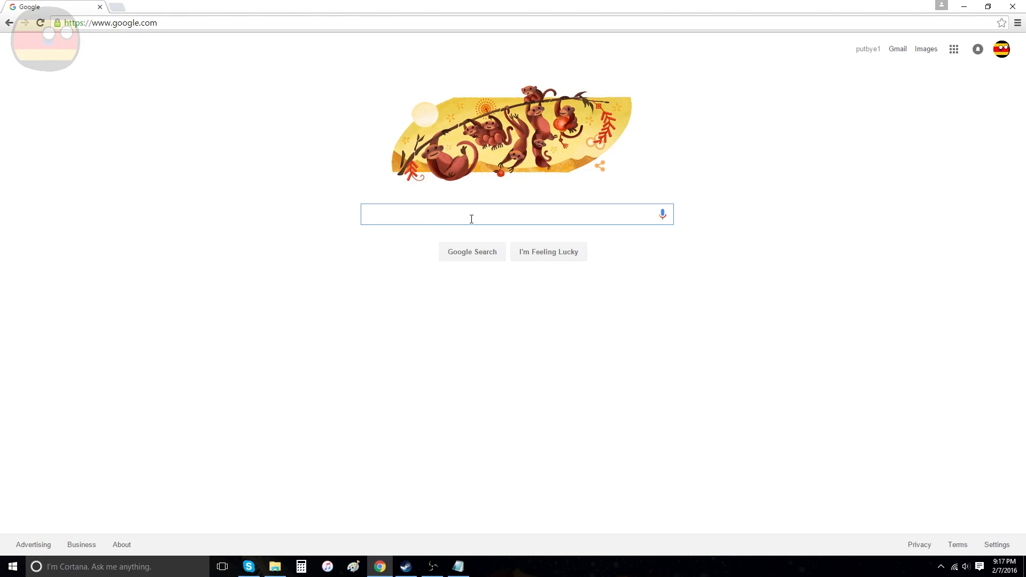
Google 'cheat engine' and go to the cheatengine.org result
type("cheat engine")
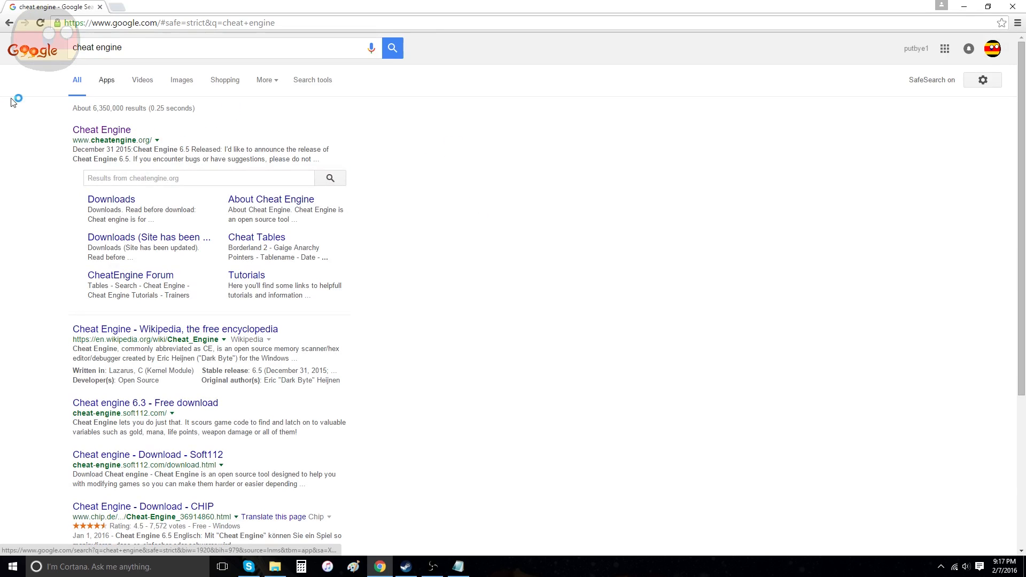
left_click(102, 130)
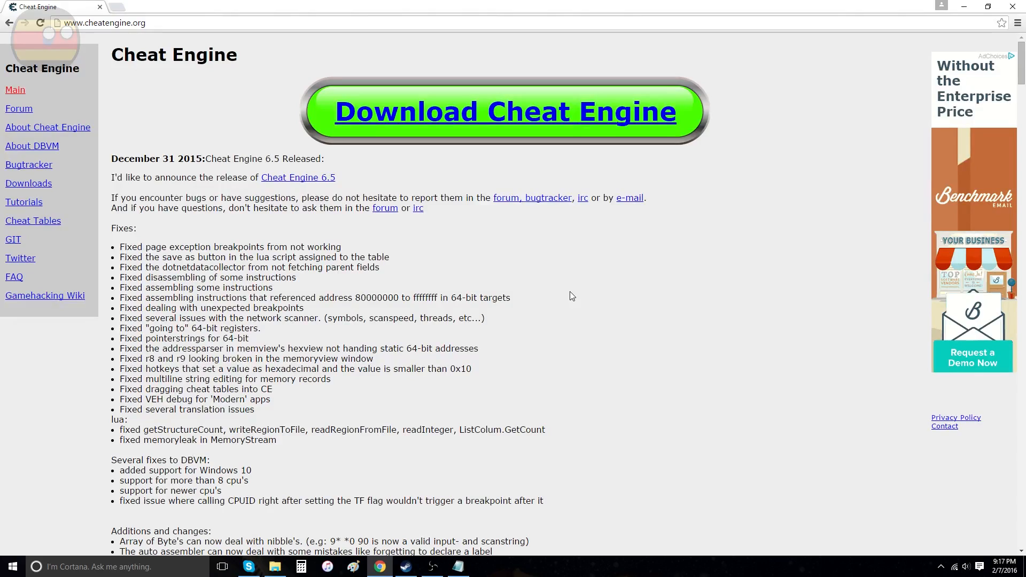
mouse_move(519, 243)
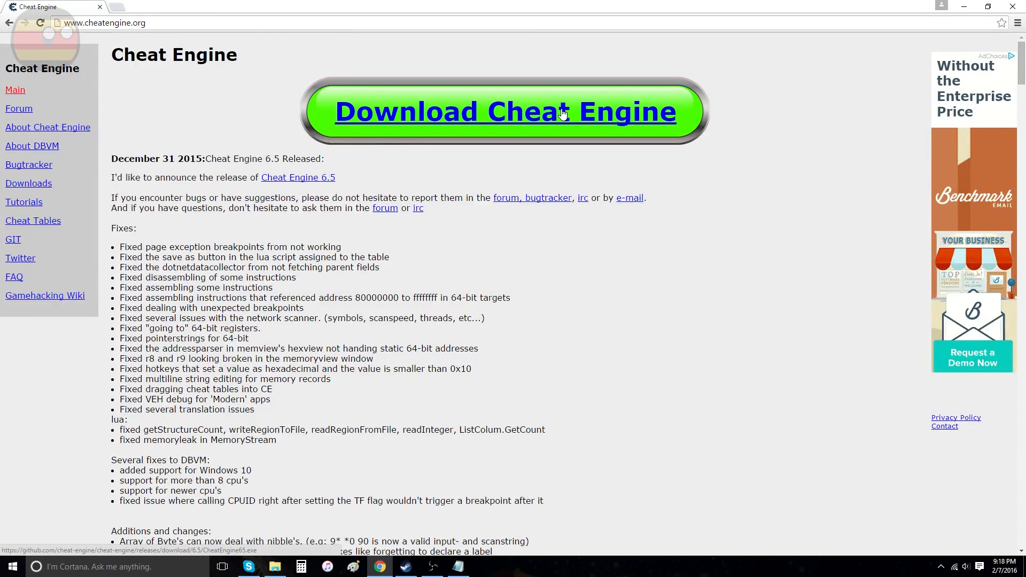
mouse_move(724, 245)
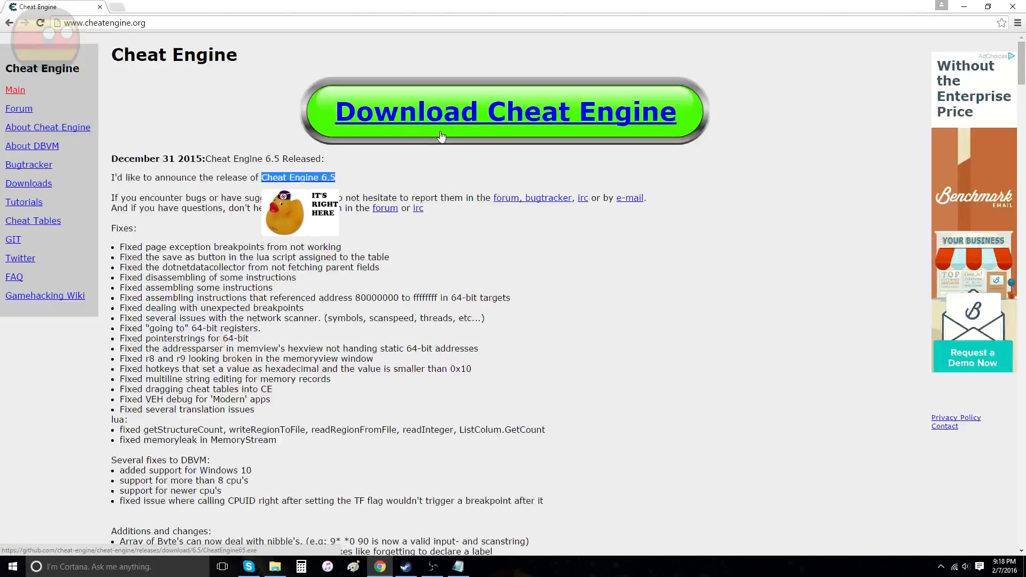
mouse_move(490, 126)
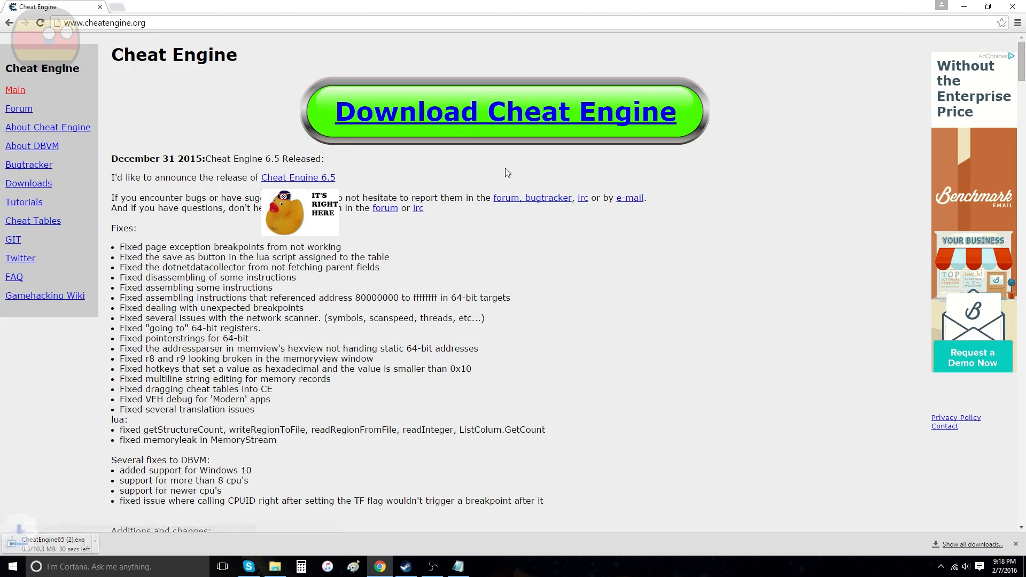
mouse_move(75, 513)
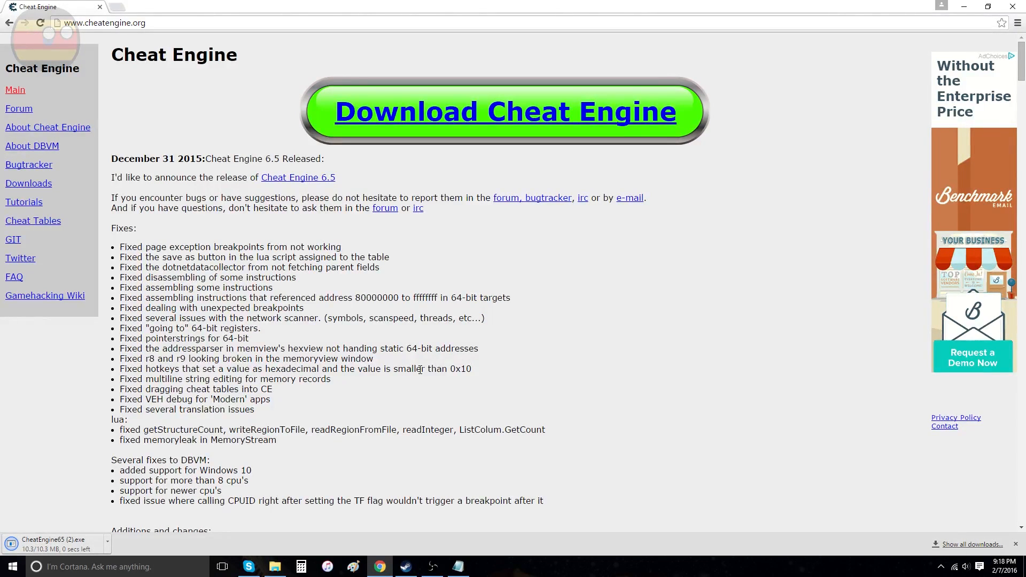
mouse_move(108, 514)
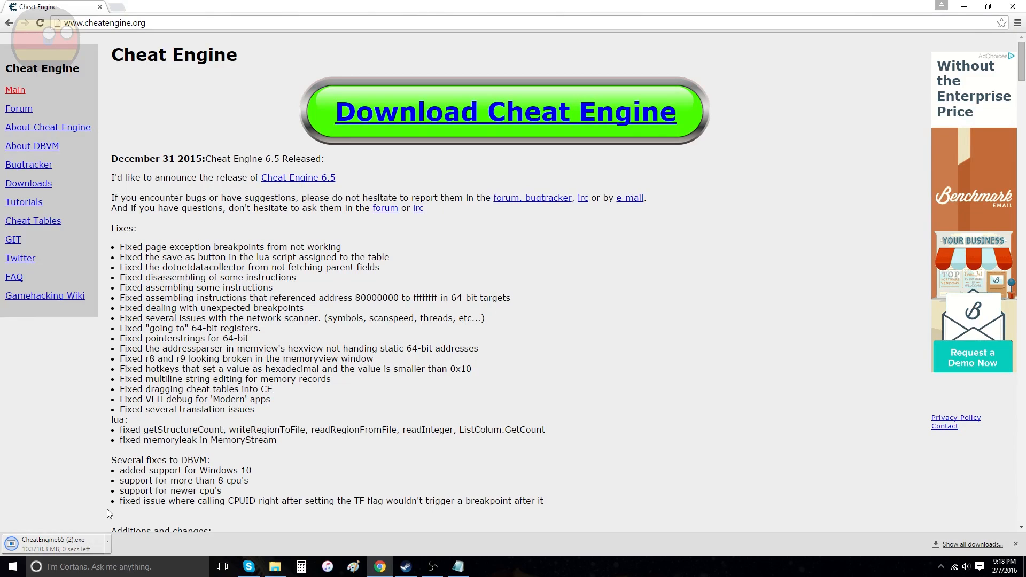
mouse_move(159, 557)
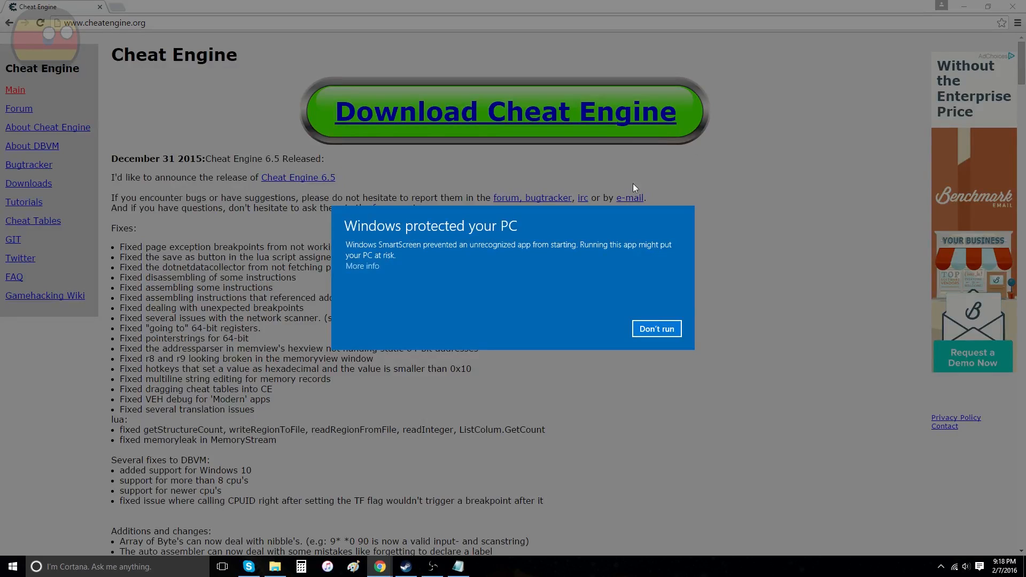
mouse_move(397, 203)
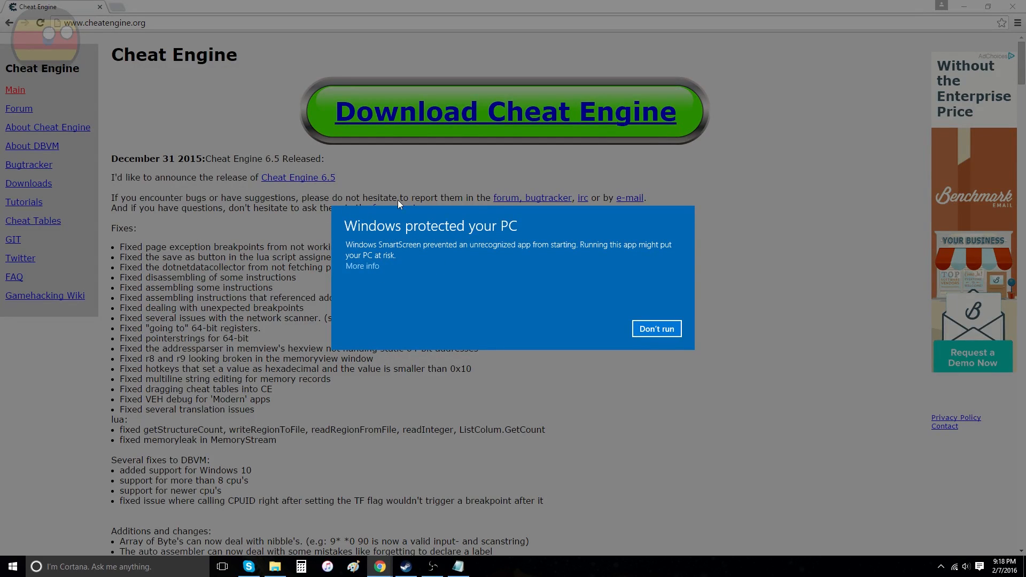
mouse_move(524, 235)
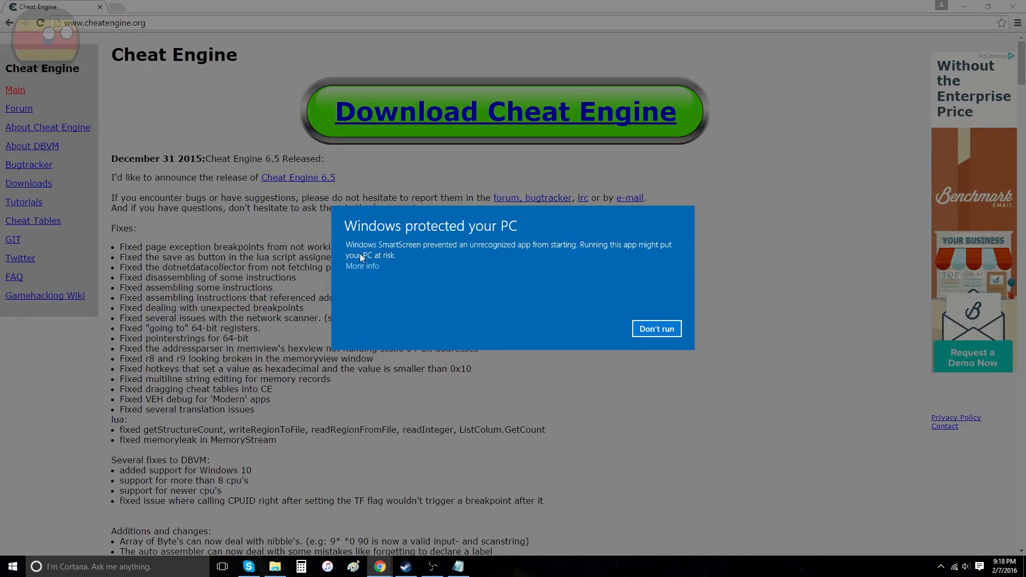
mouse_move(505, 273)
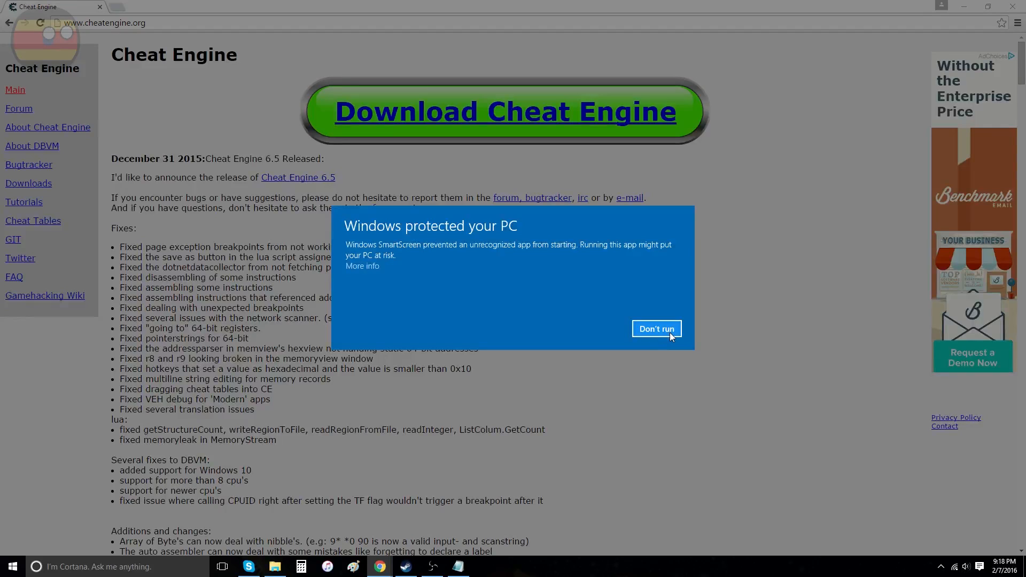
mouse_move(383, 276)
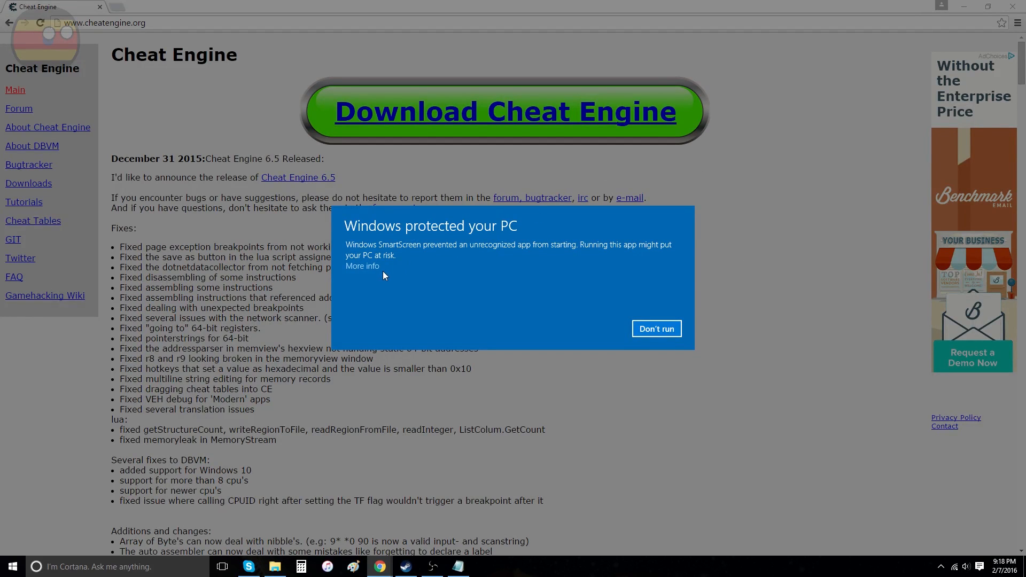
Use More info and Run anyway to let the Cheat Engine installer past the SmartScreen warning
left_click(363, 266)
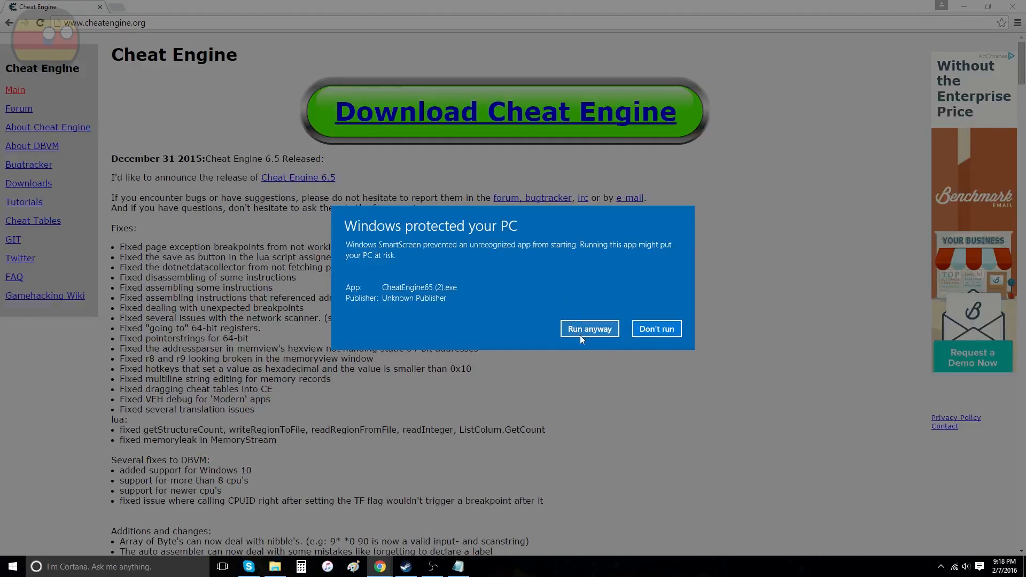
left_click(588, 328)
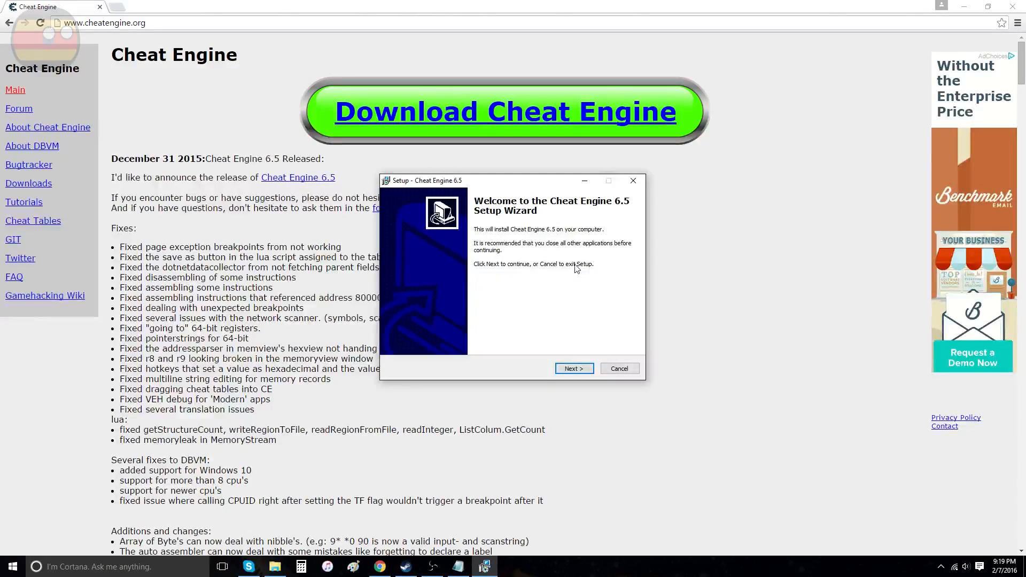
mouse_move(490, 224)
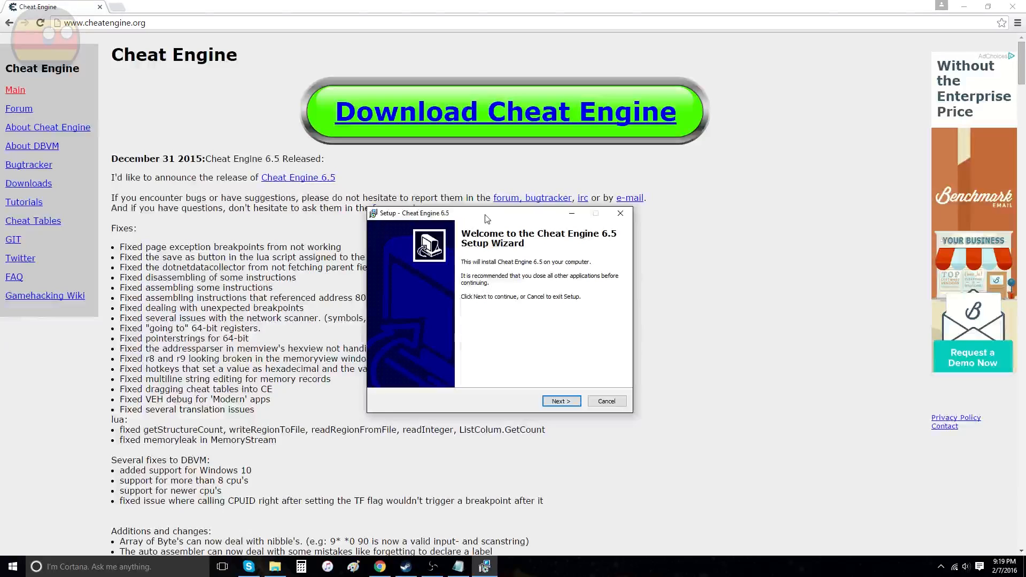
mouse_move(567, 386)
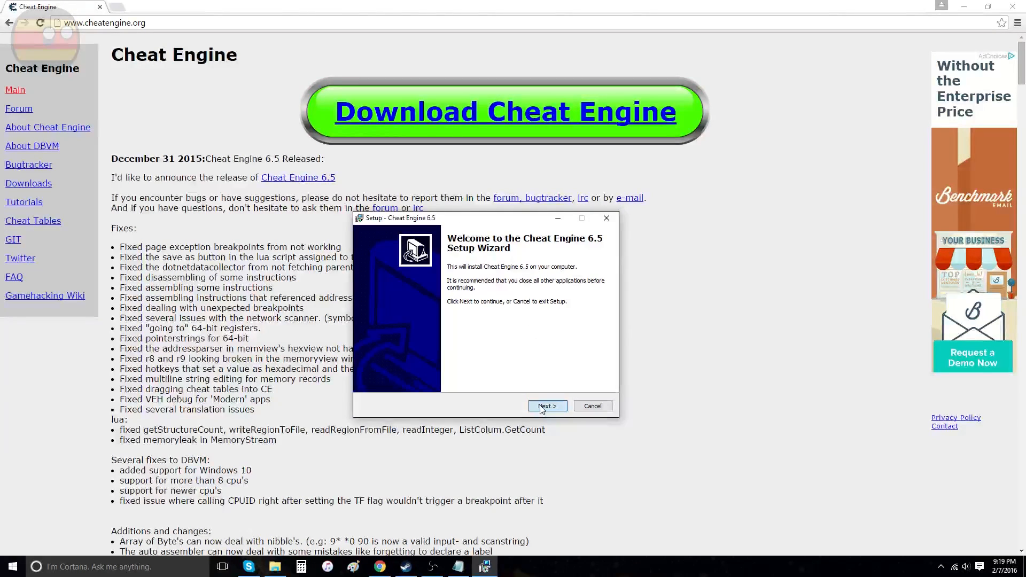
Accept the licence and keep the default install folder, Start Menu folder and desktop icon
left_click(547, 406)
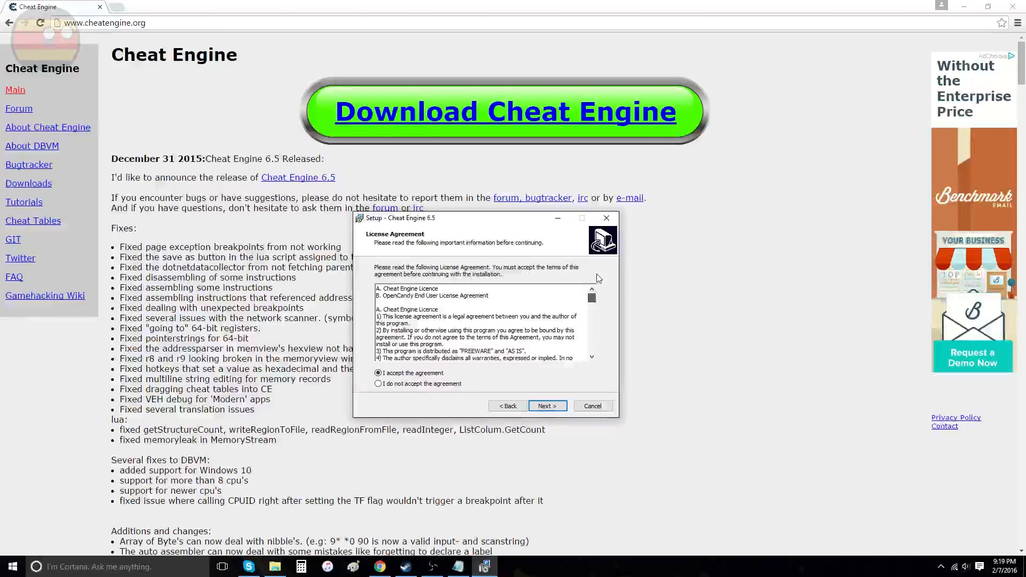
scroll("down", 3)
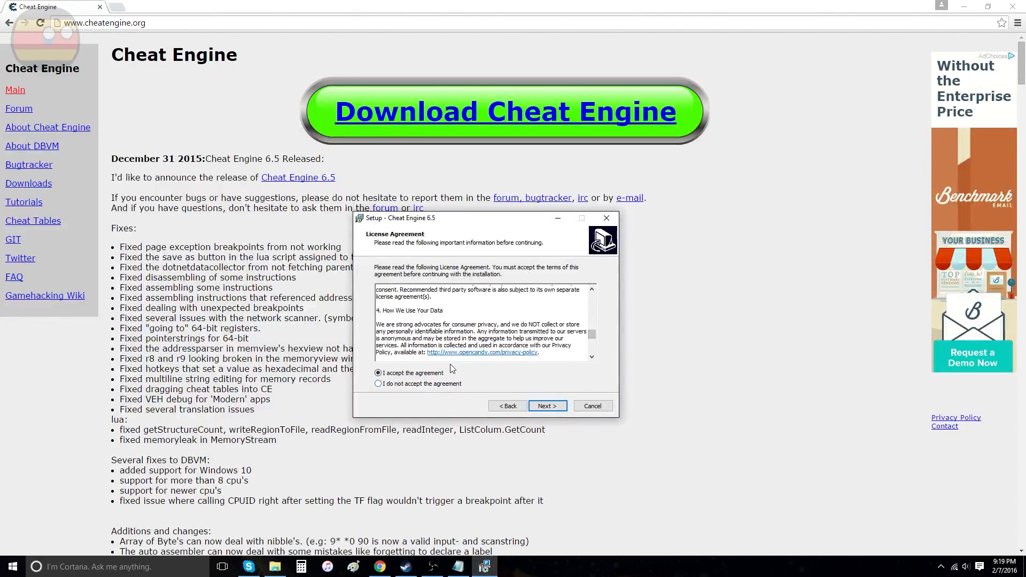
left_click(546, 406)
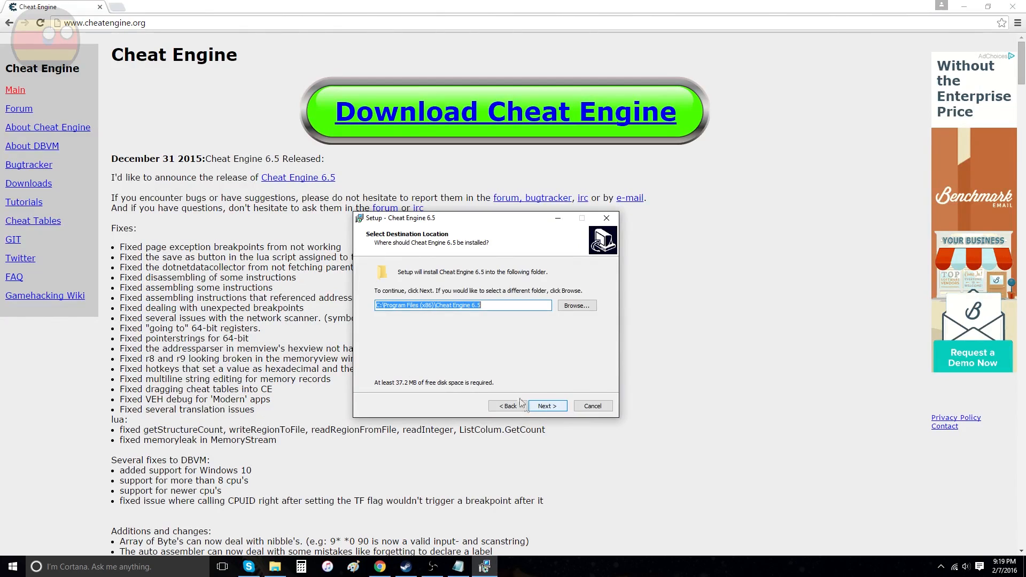
mouse_move(459, 278)
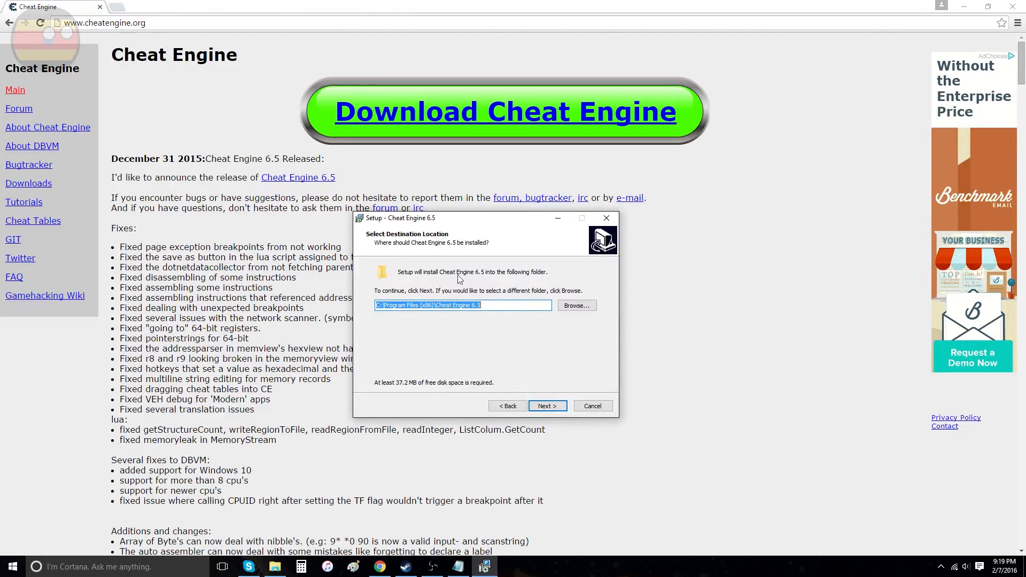
left_click(546, 406)
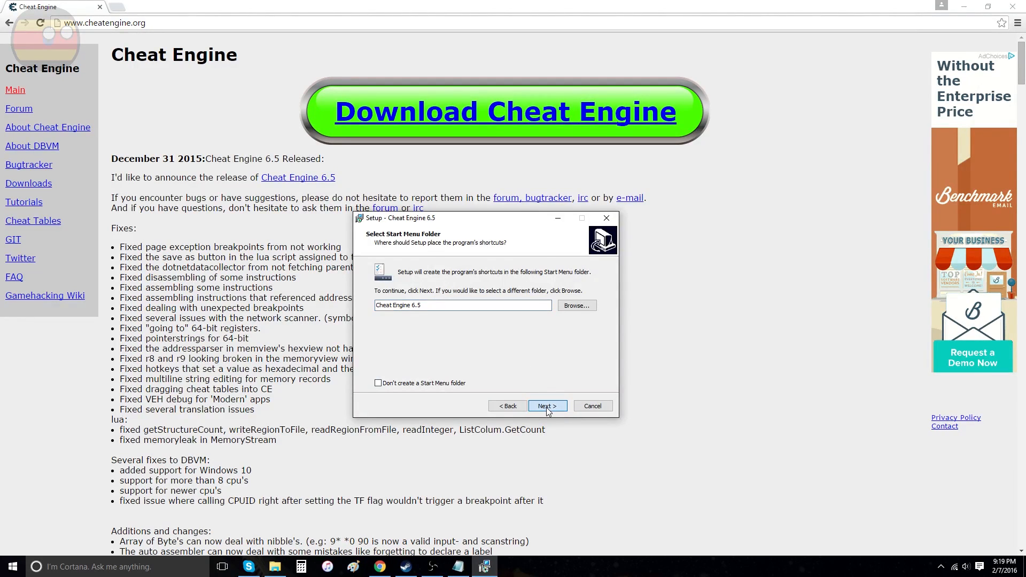
left_click(546, 406)
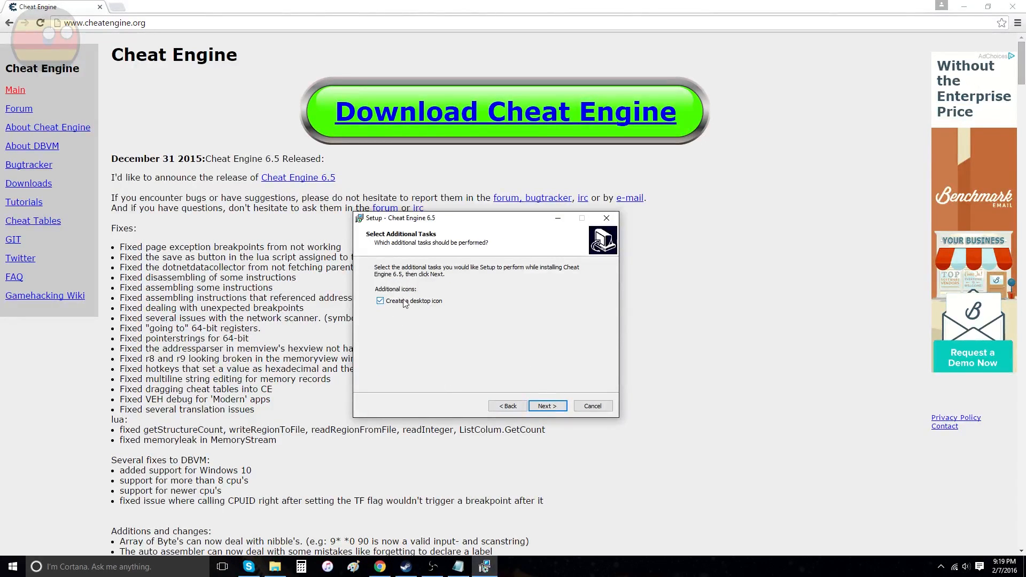
left_click(546, 406)
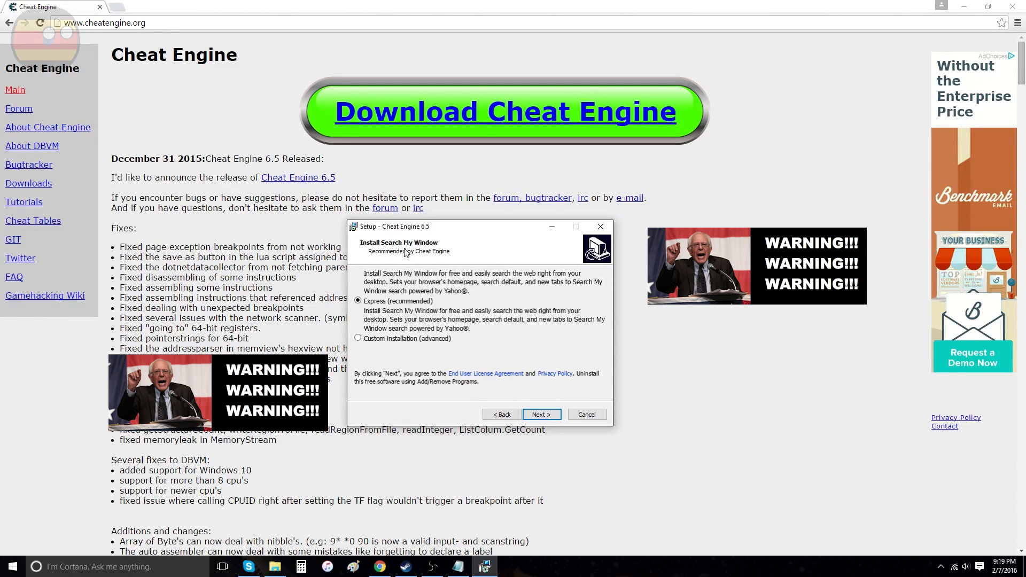
mouse_move(424, 307)
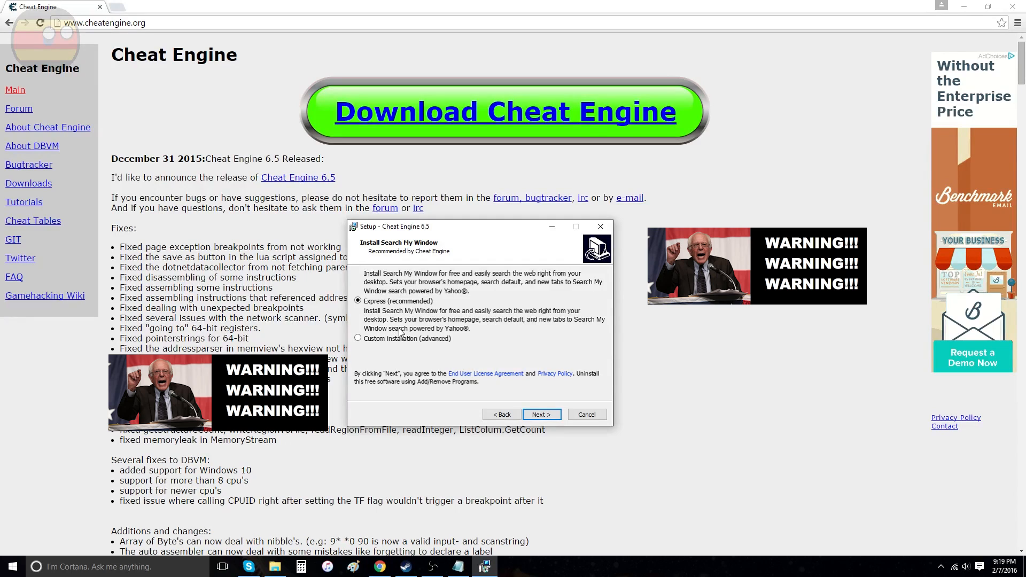
Choose Custom installation with 'Install Search My Window' unticked and continue
left_click(358, 338)
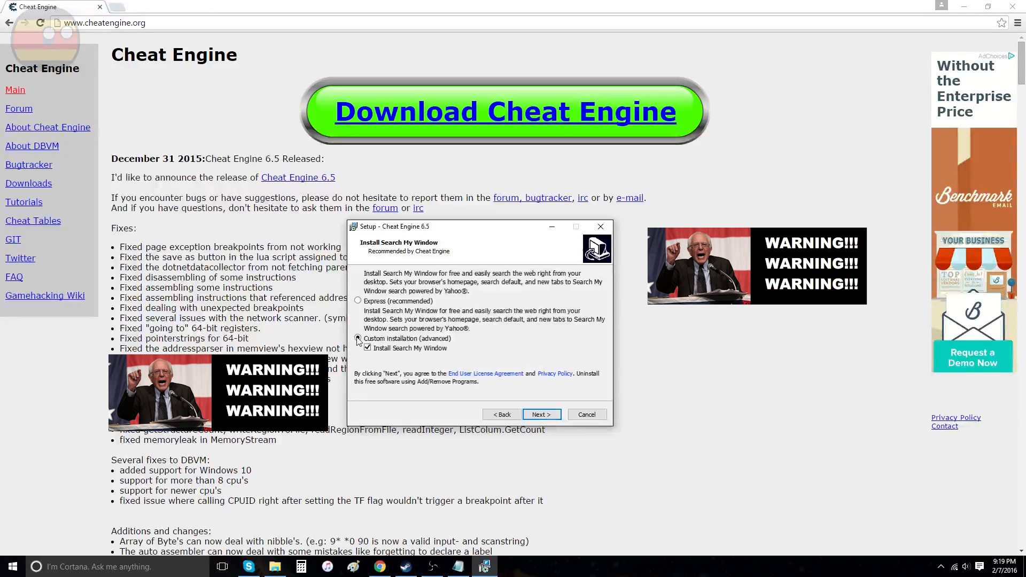
left_click(366, 347)
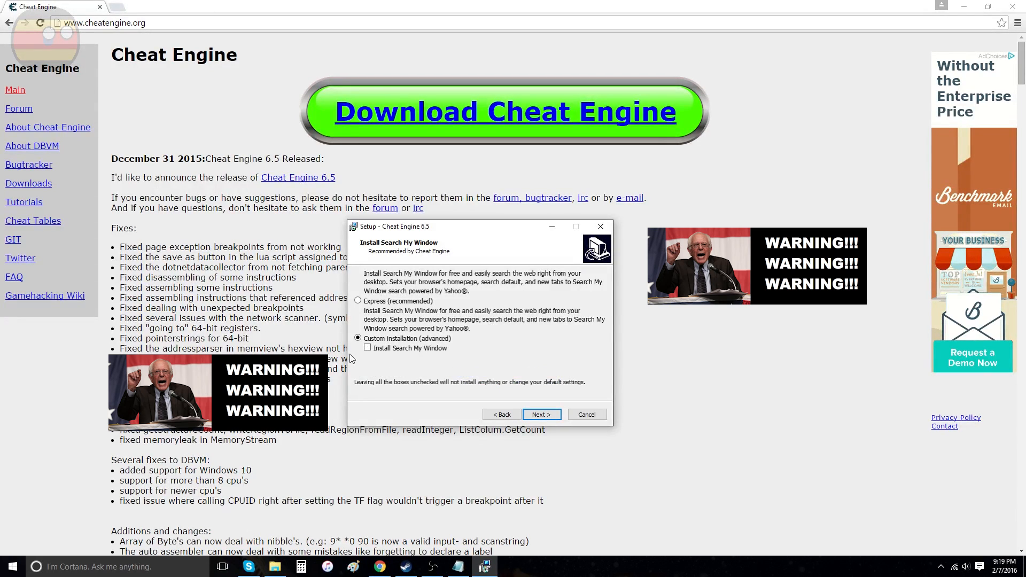
mouse_move(556, 284)
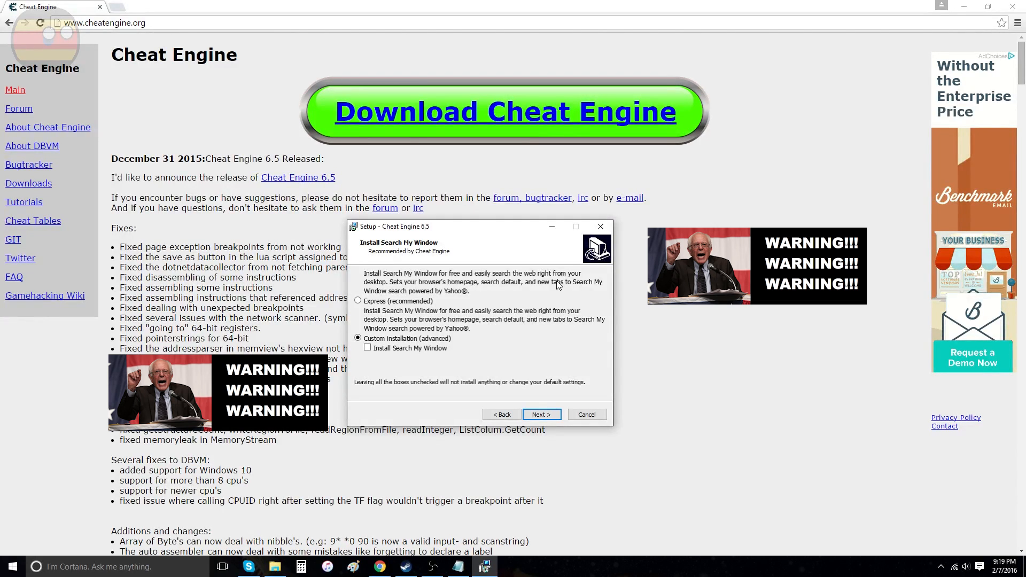
mouse_move(443, 389)
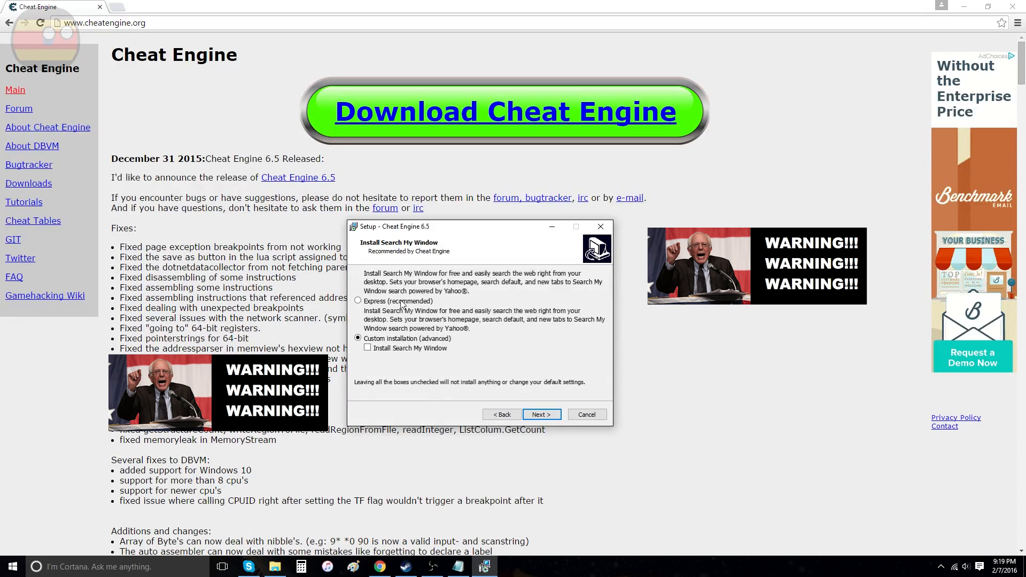
left_click(358, 302)
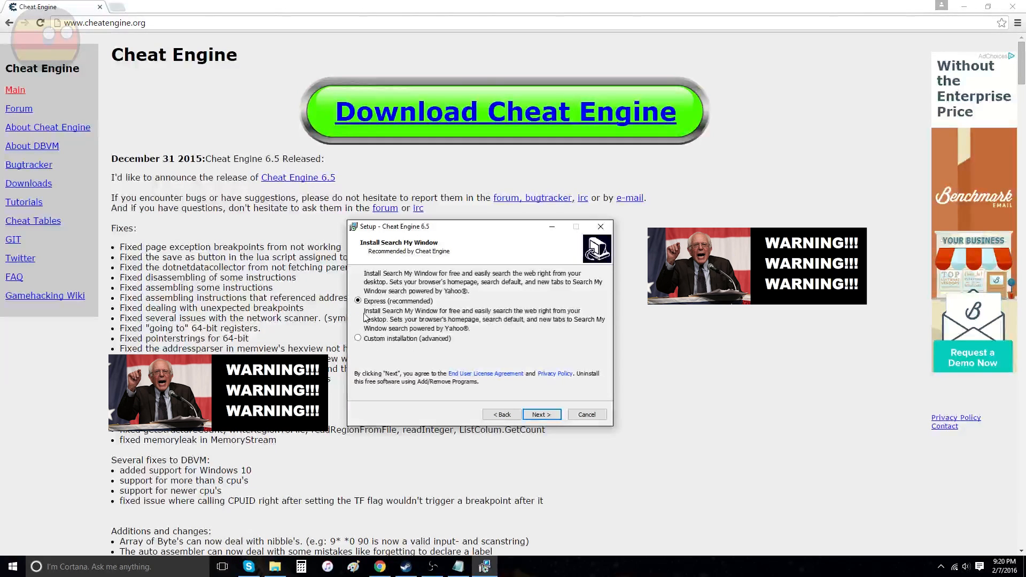
left_click(358, 339)
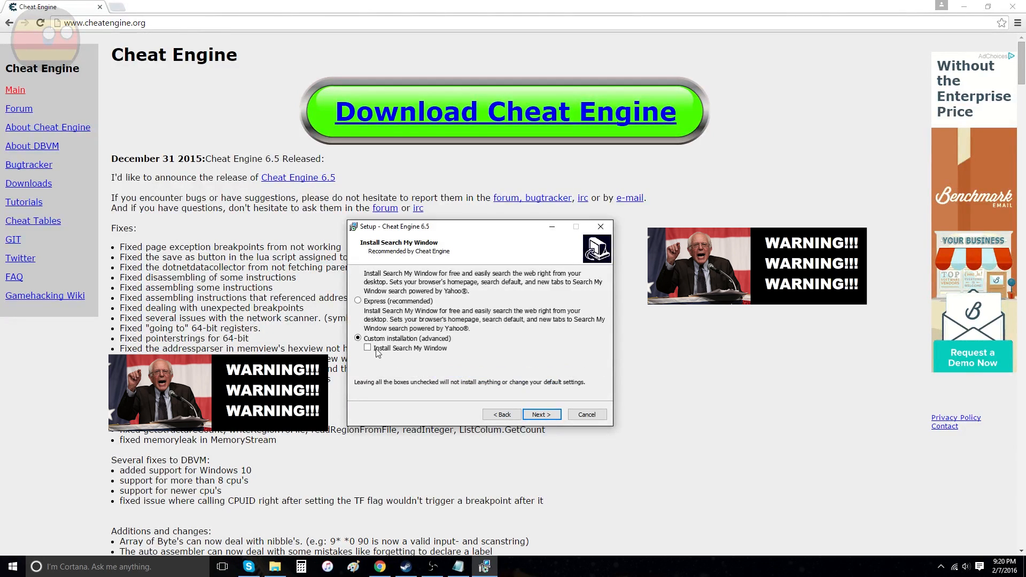
left_click(366, 347)
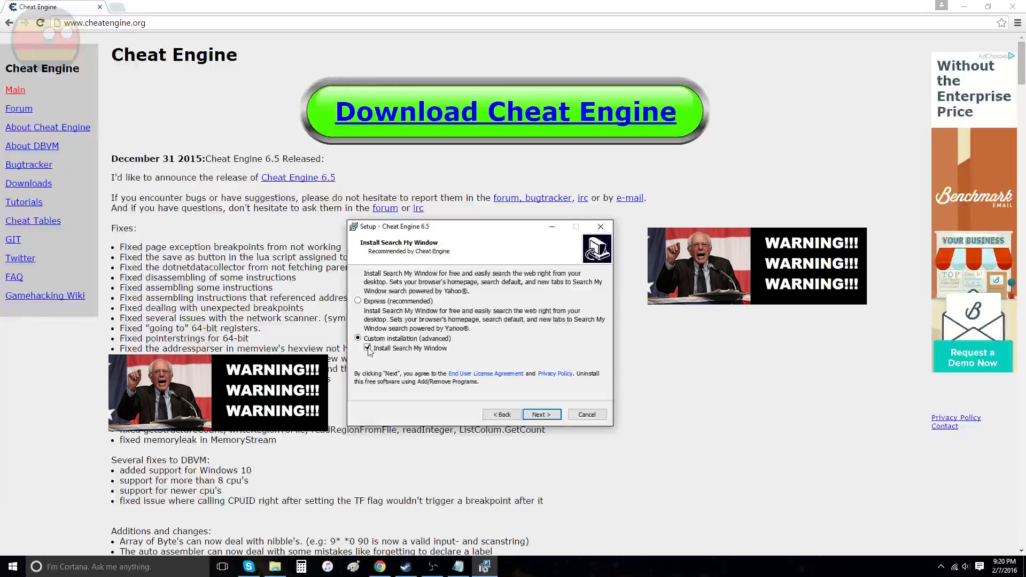
left_click(366, 348)
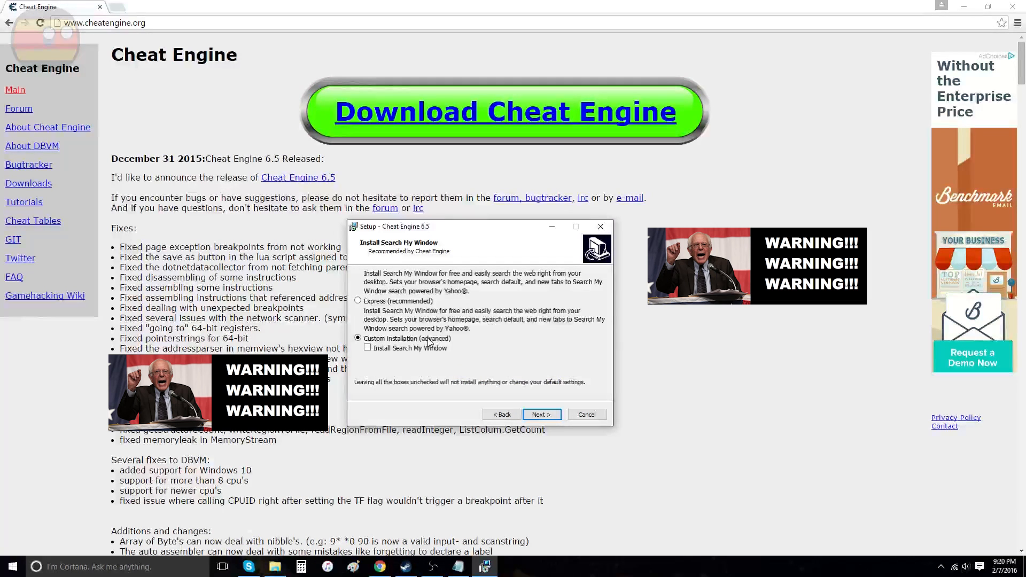
mouse_move(496, 357)
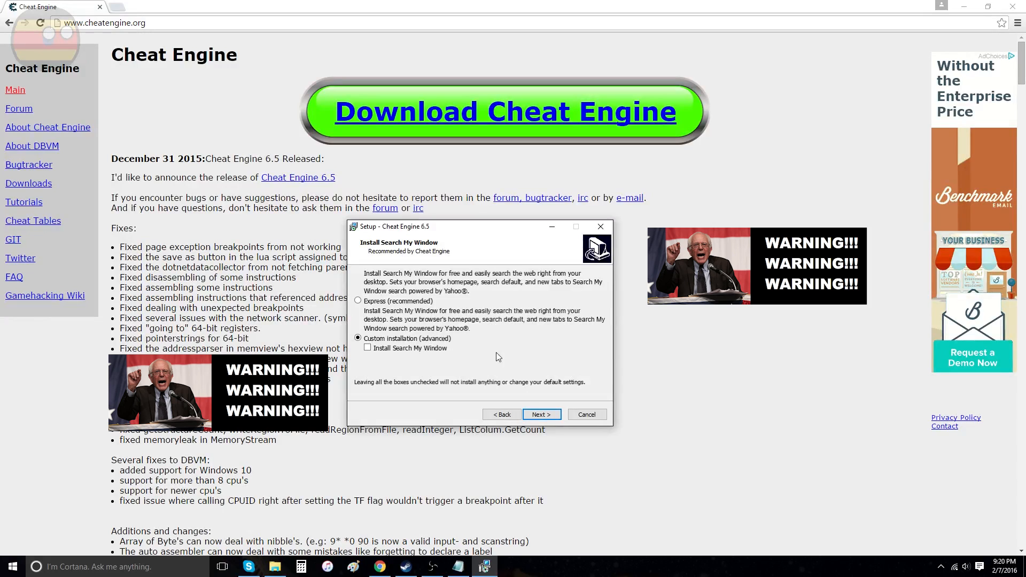
left_click(540, 415)
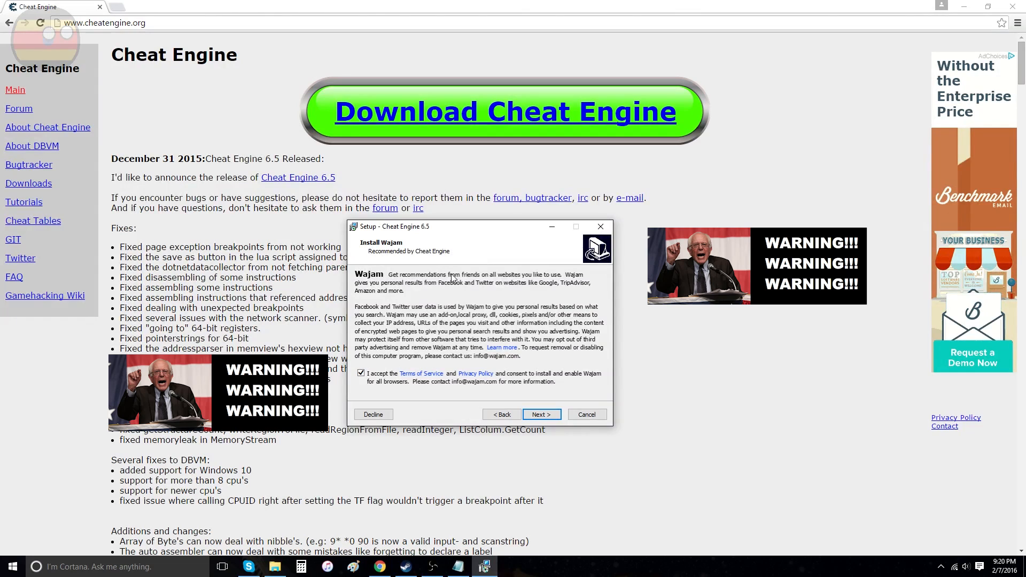
mouse_move(371, 363)
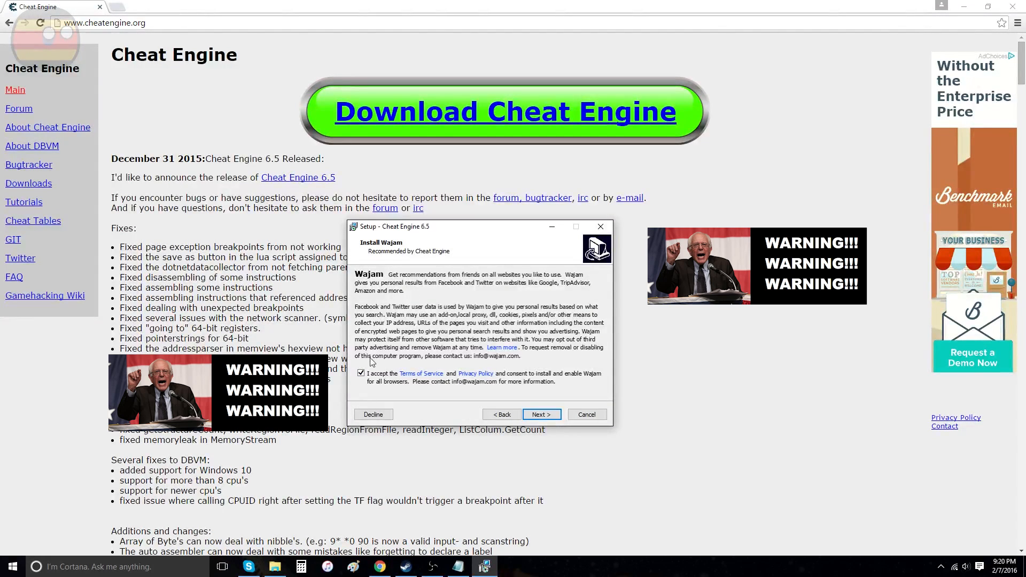
Decline the Wajam offer and start installing from the Ready to Install page
left_click(360, 373)
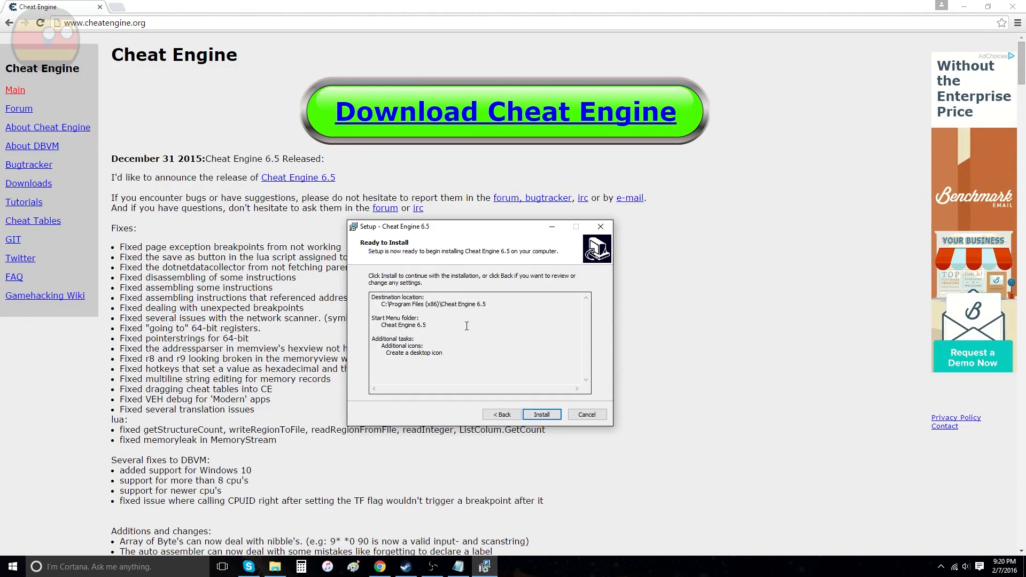
left_click(541, 414)
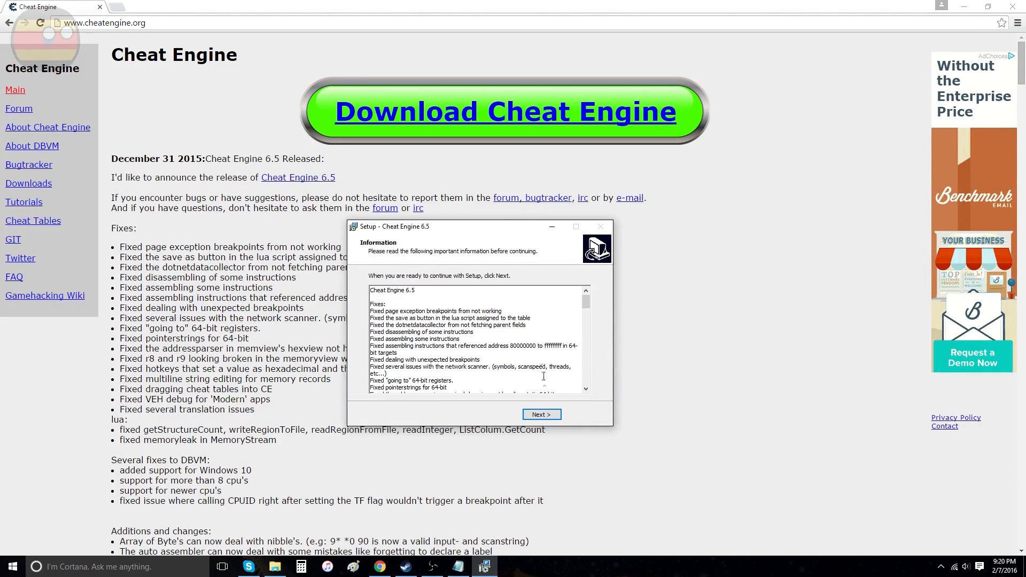
Pass the release notes, finish setup and answer No to the tutorial prompt
left_click(540, 413)
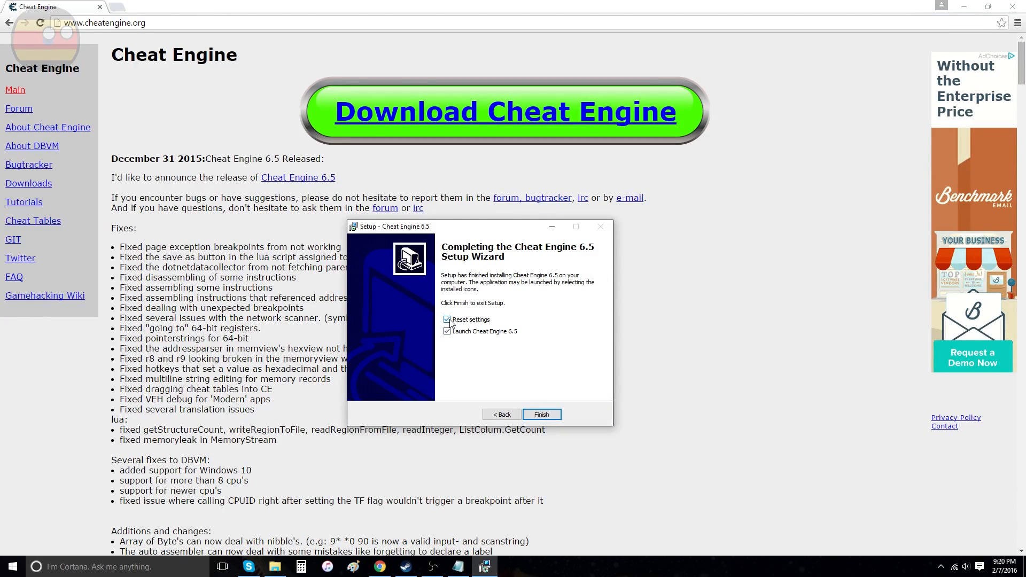
left_click(541, 414)
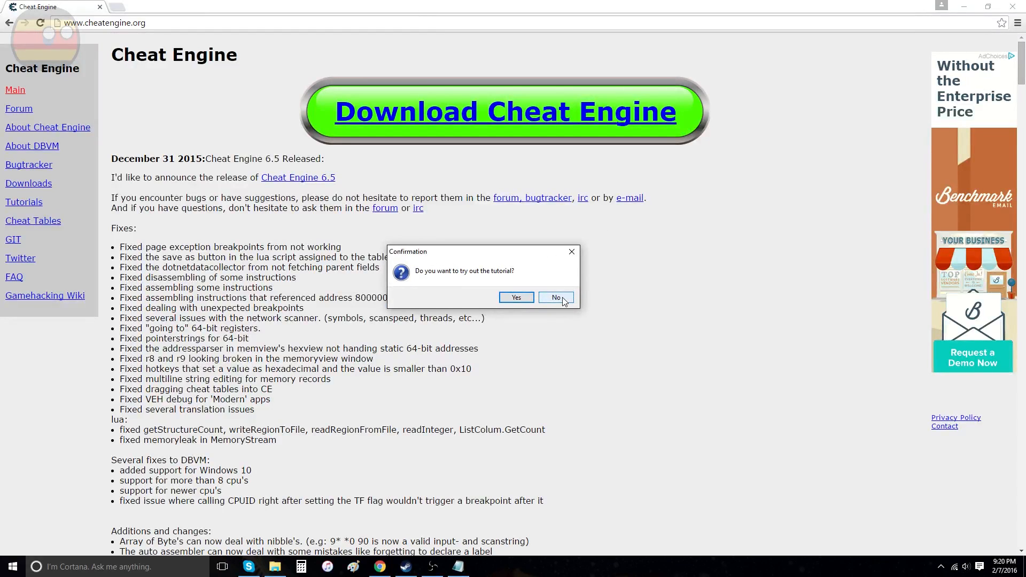
left_click(555, 297)
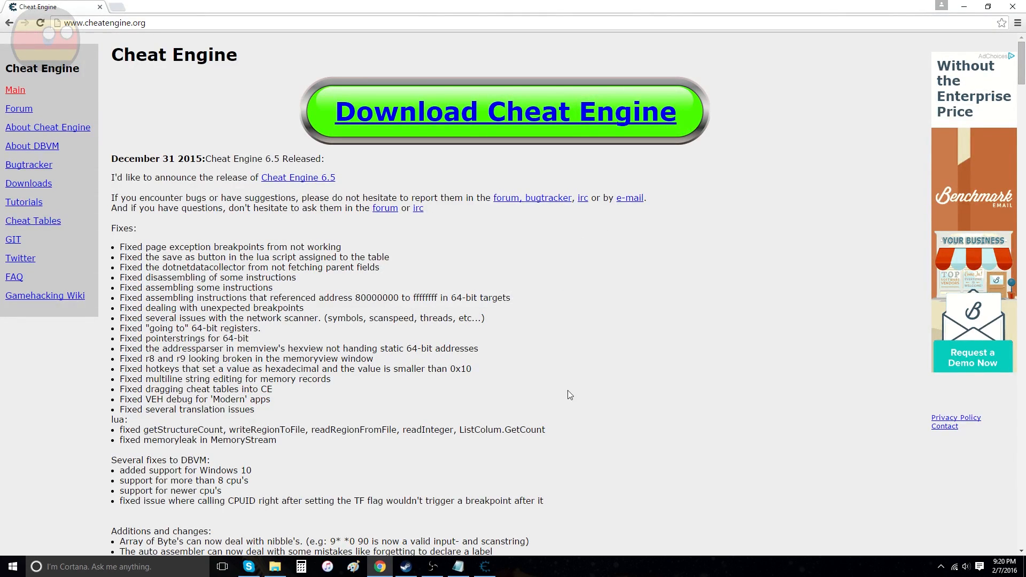
Minimise Chrome and launch Cheat Engine 6.5 from its desktop shortcut
left_click(483, 567)
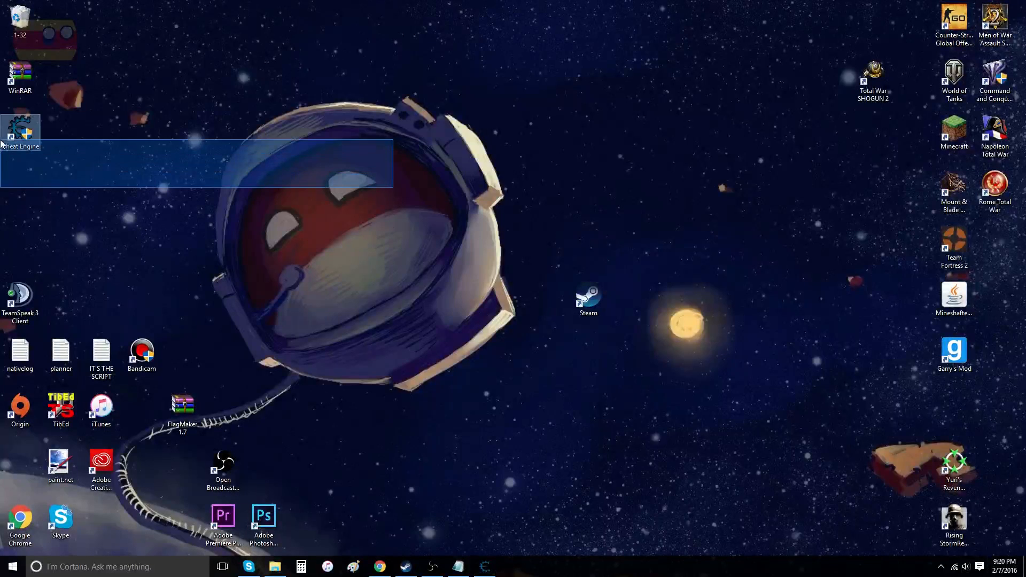
left_click(65, 147)
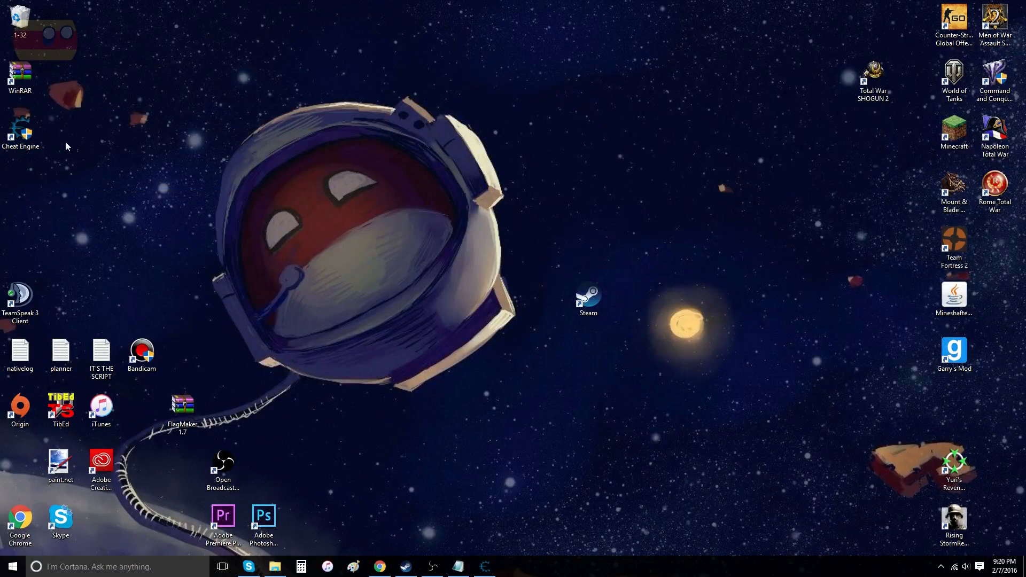
double_click(21, 133)
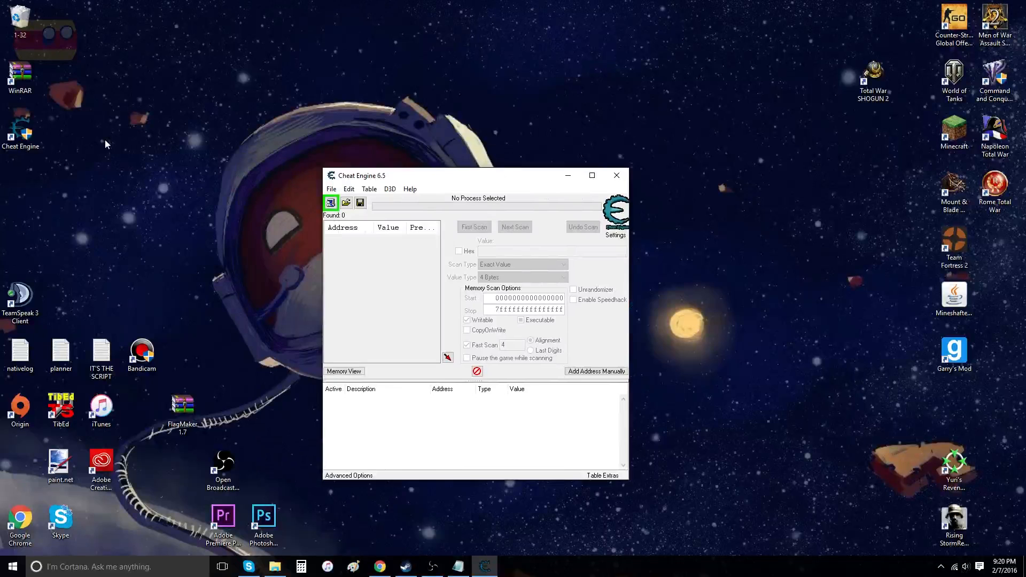